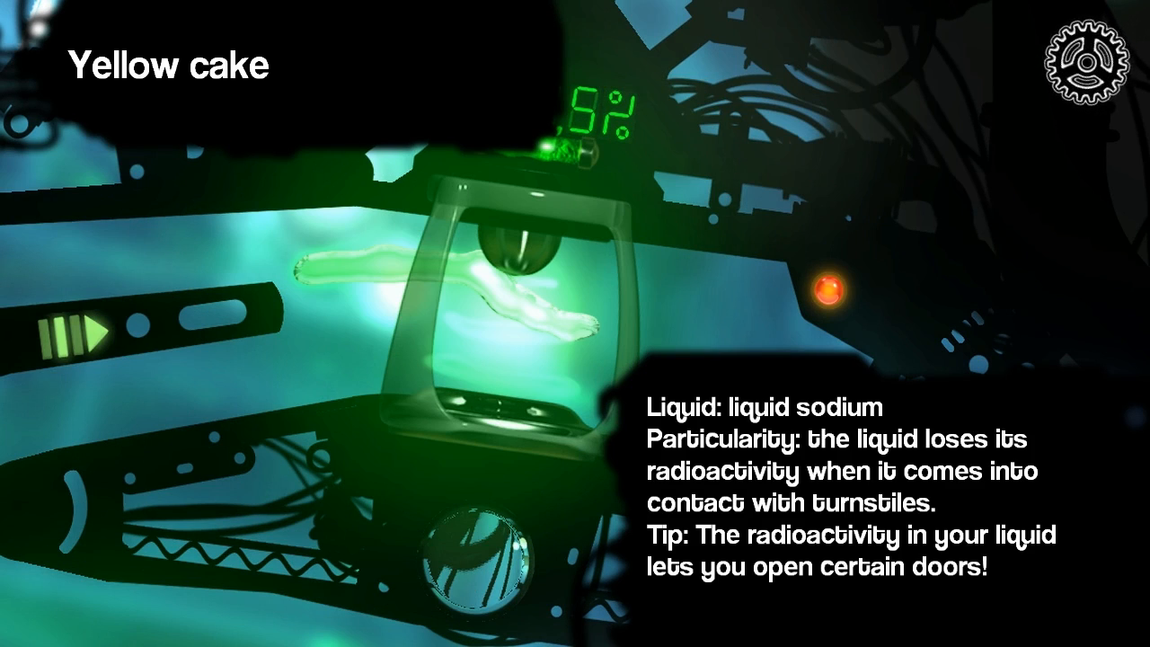
Step: Advance through the Yellow cake and Curried neutrons levels into the Fission level's liquid-sodium intro card
click(1089, 63)
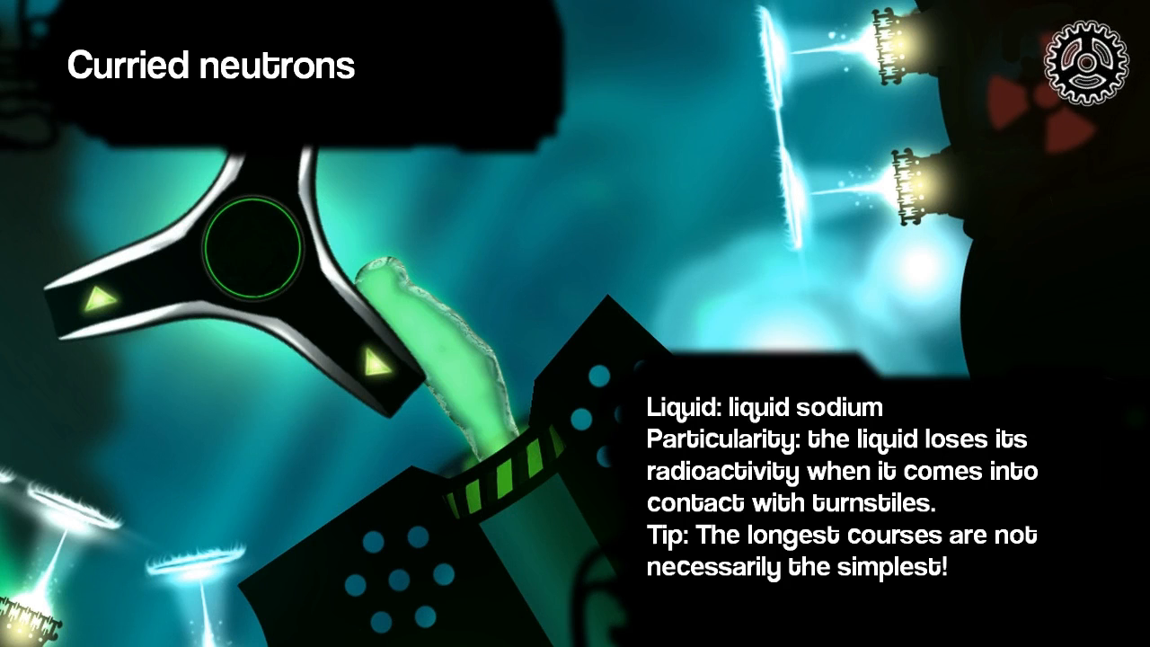
click(1085, 68)
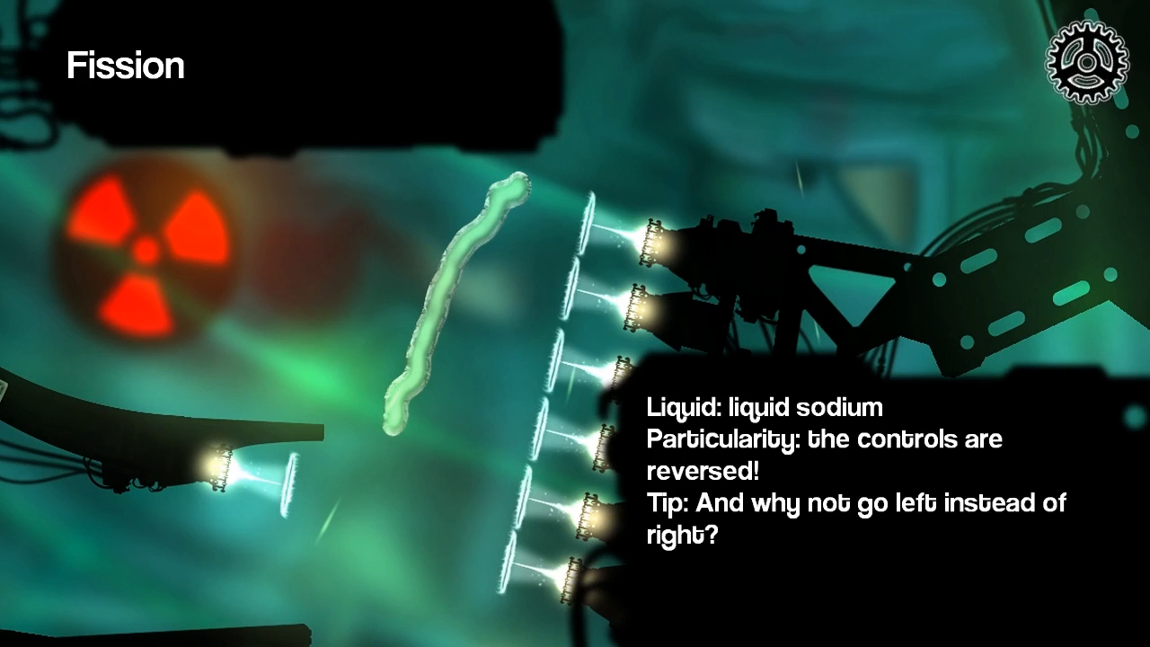
click(1091, 57)
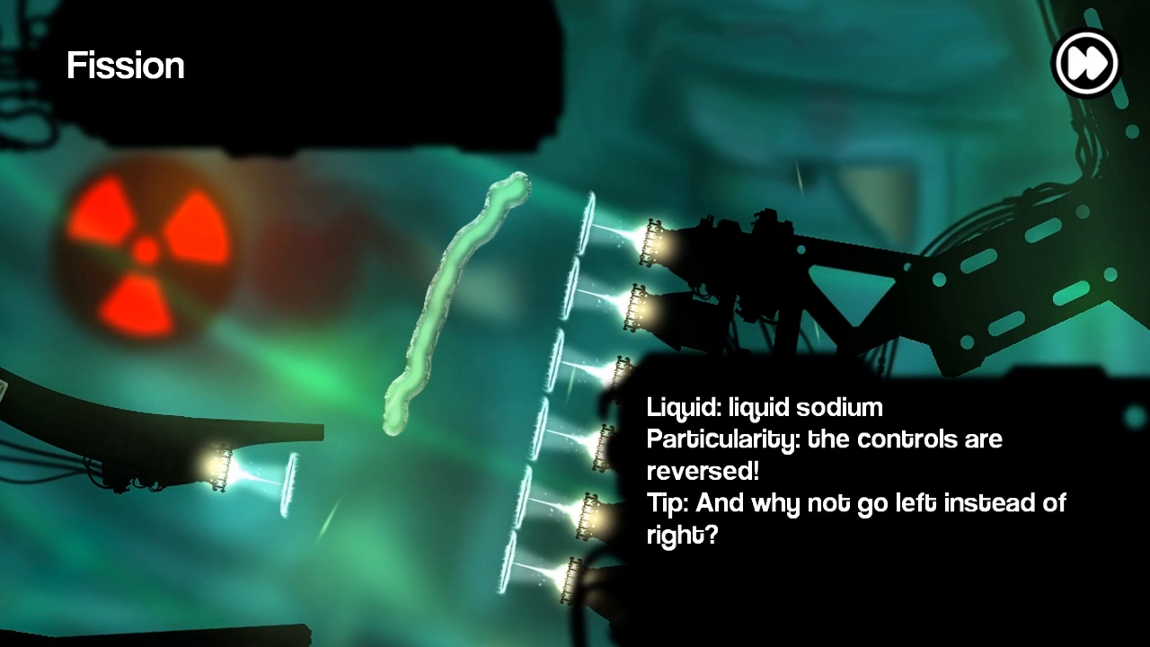